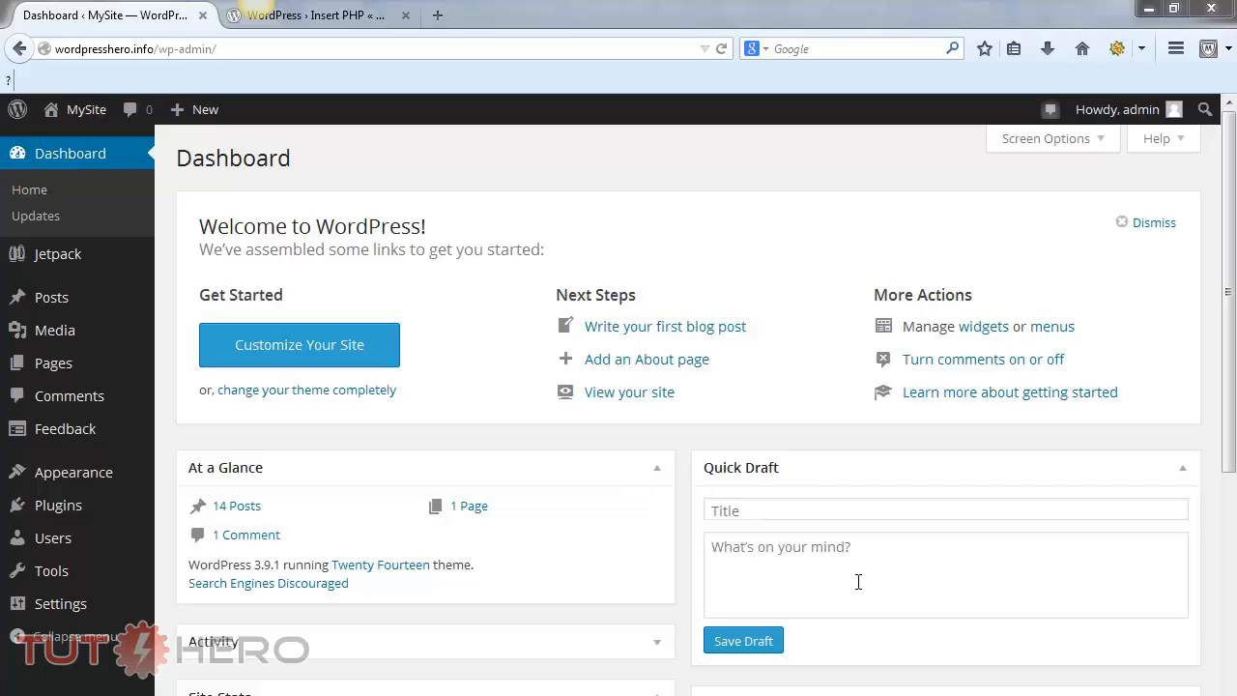
# - Switch to the WordPress.org Insert PHP plugin page tab to read the plugin description
pyautogui.click(309, 15)
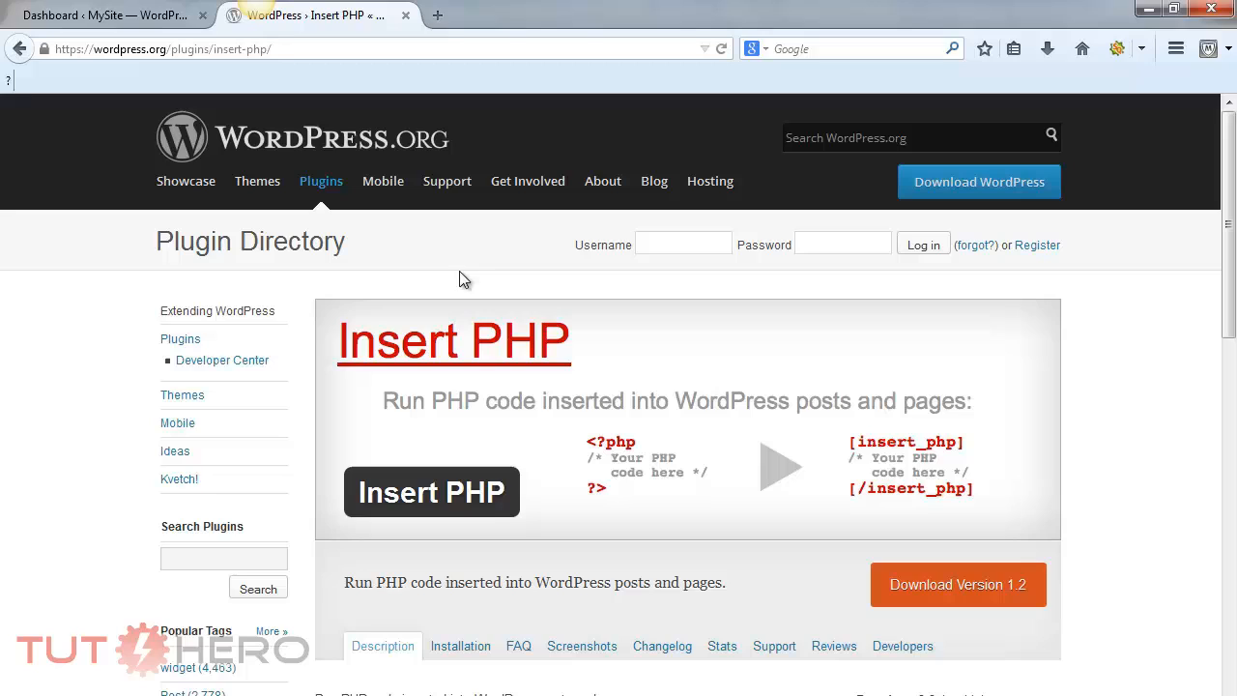
pyautogui.moveTo(450, 365)
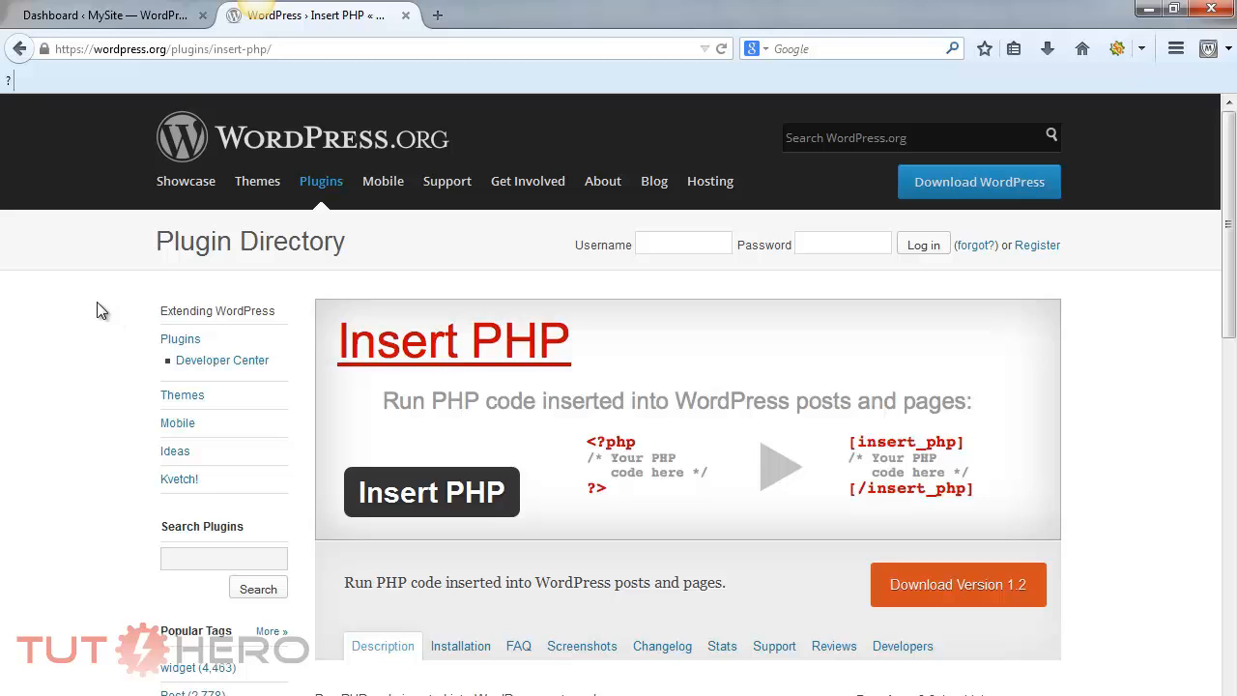
# - Search the plugin directory for 'Insert PHP' and install version 1.2
pyautogui.click(106, 15)
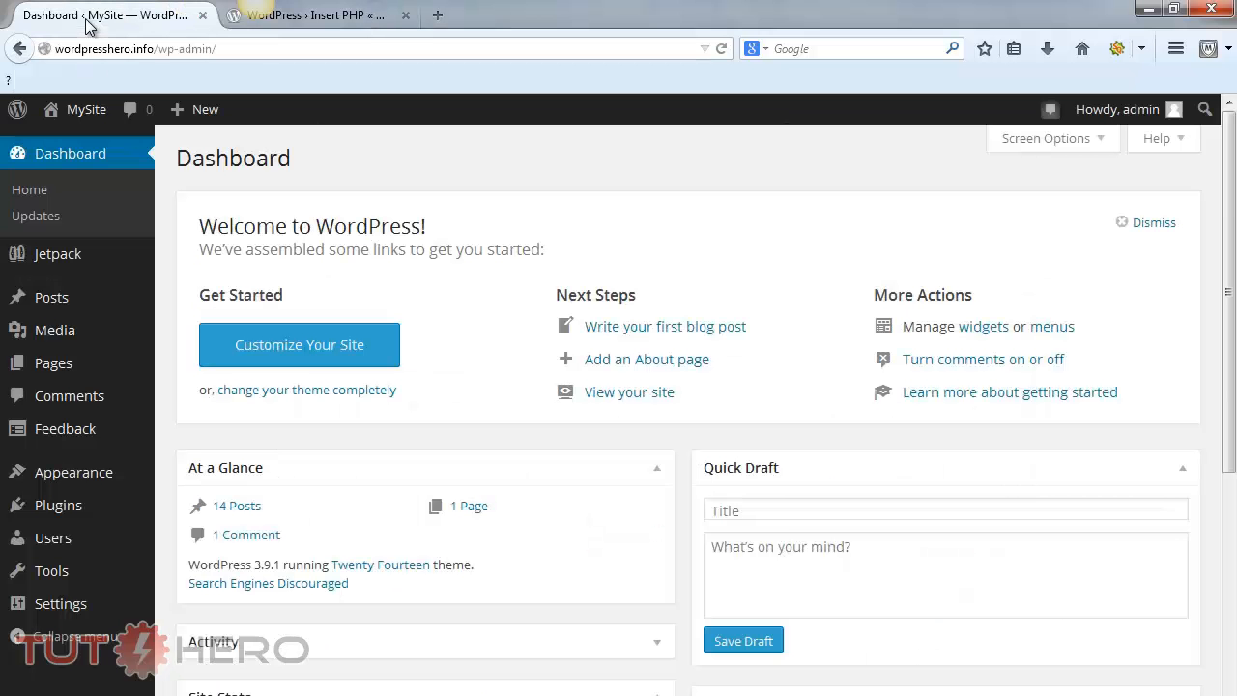
pyautogui.moveTo(57, 505)
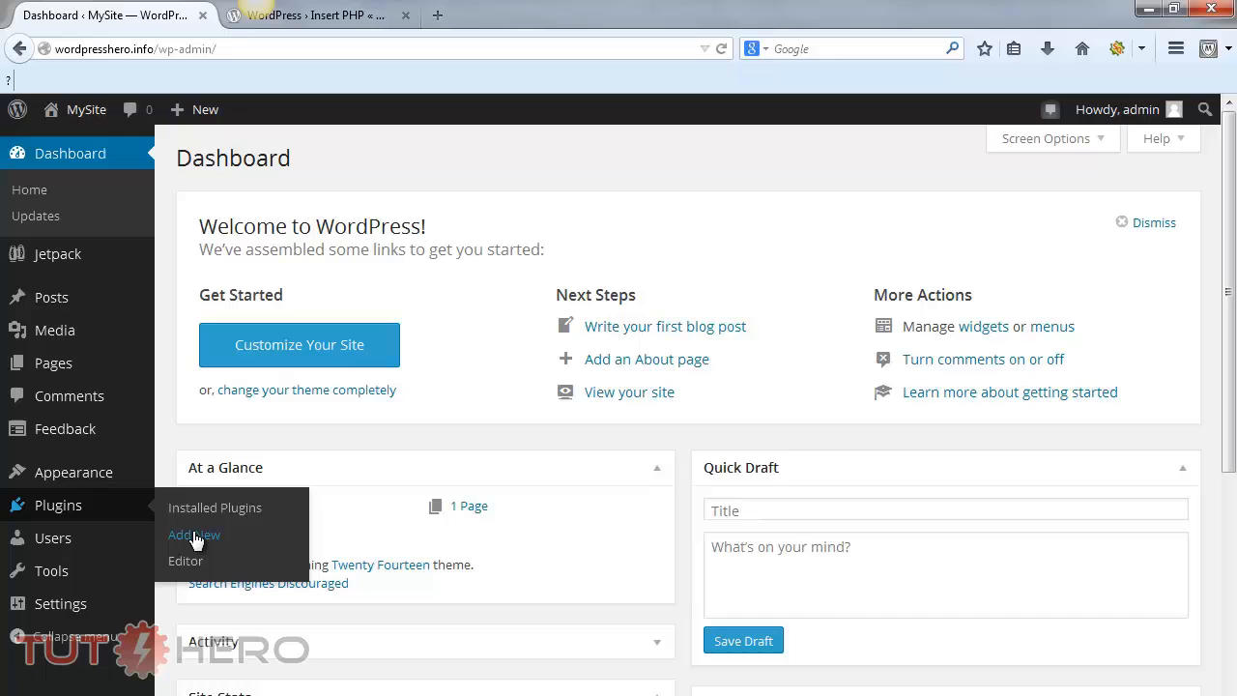
pyautogui.click(194, 535)
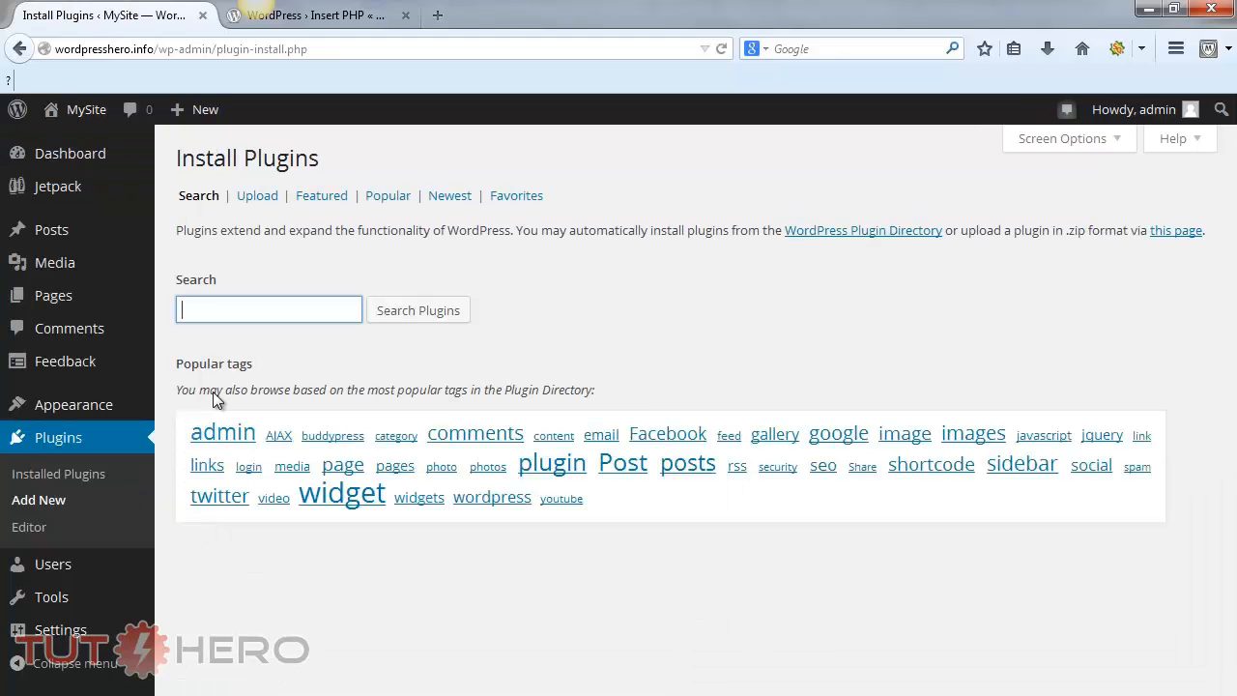
pyautogui.write('Insert PHP')
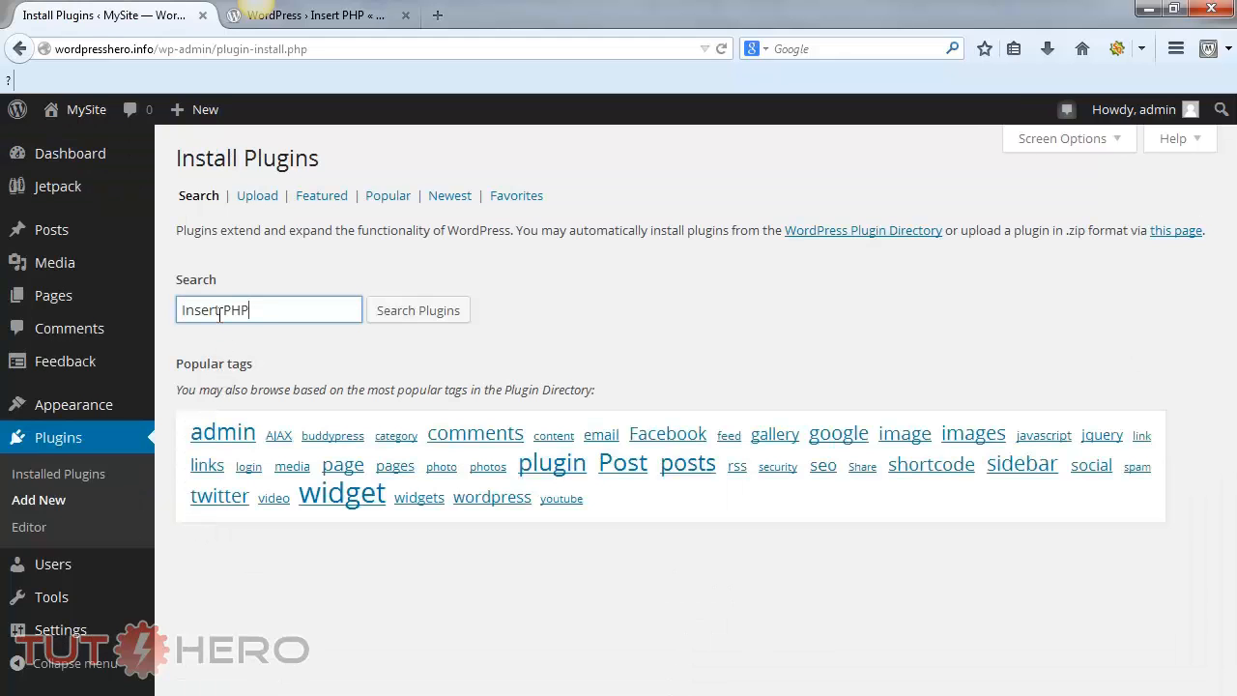
pyautogui.click(417, 310)
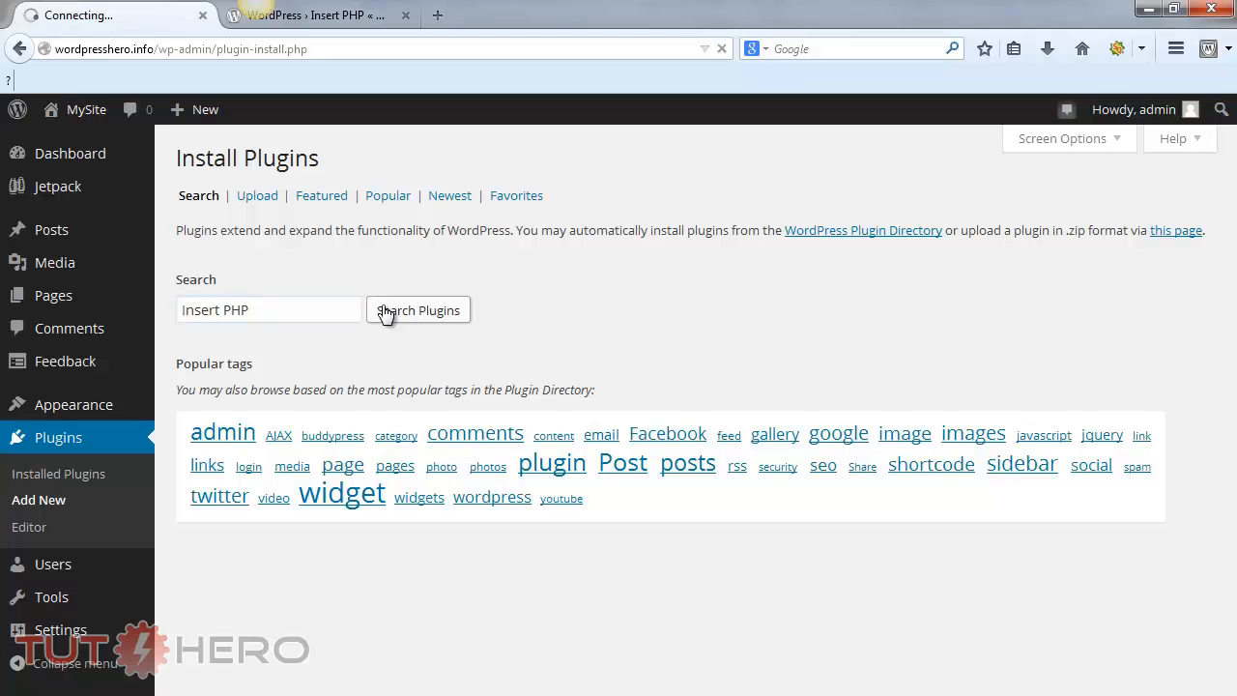
pyautogui.click(418, 309)
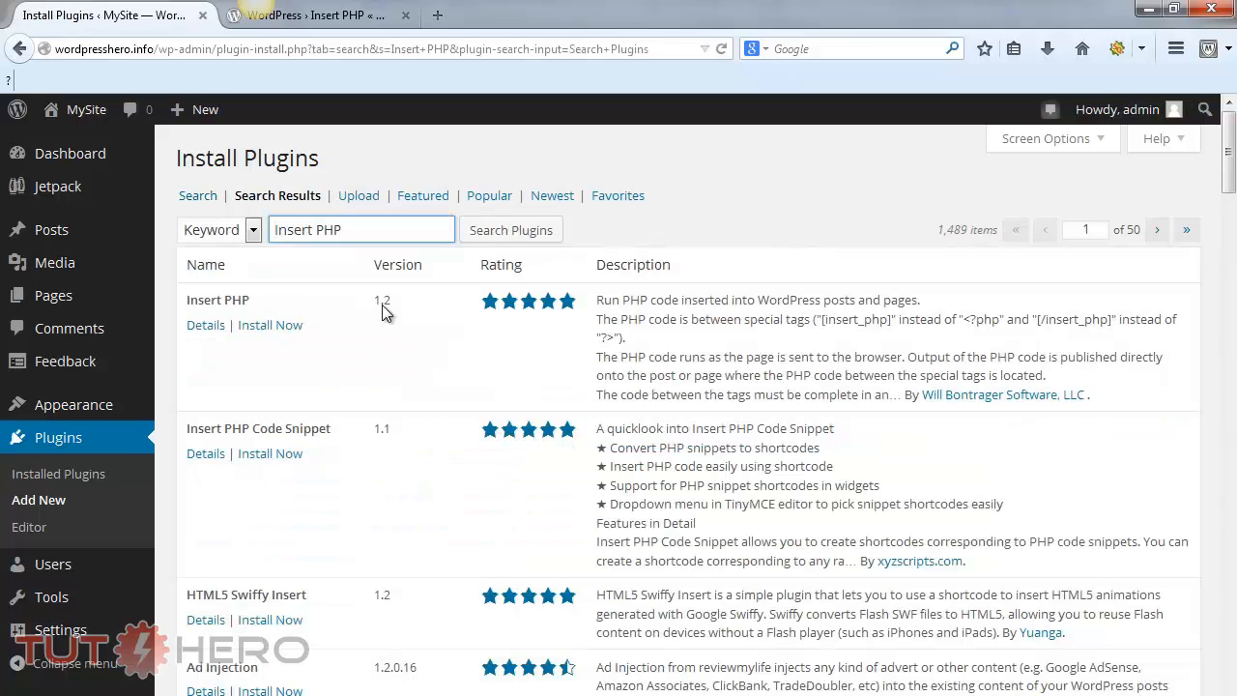
pyautogui.click(270, 325)
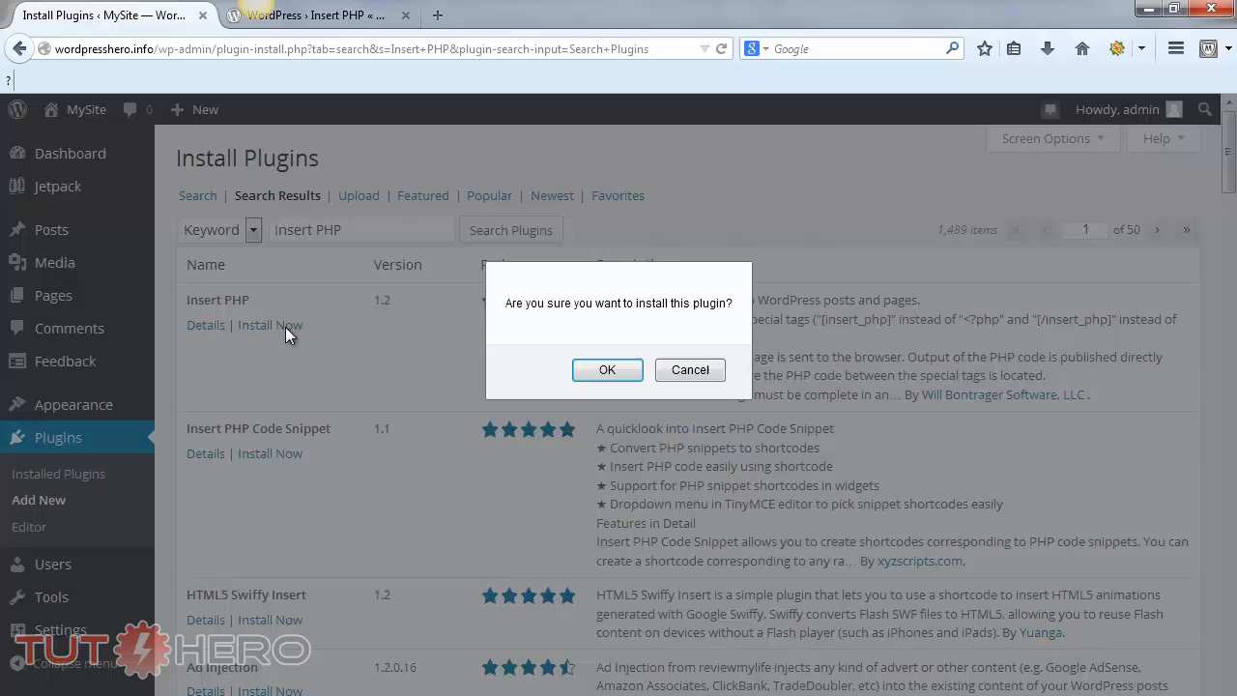
pyautogui.click(607, 370)
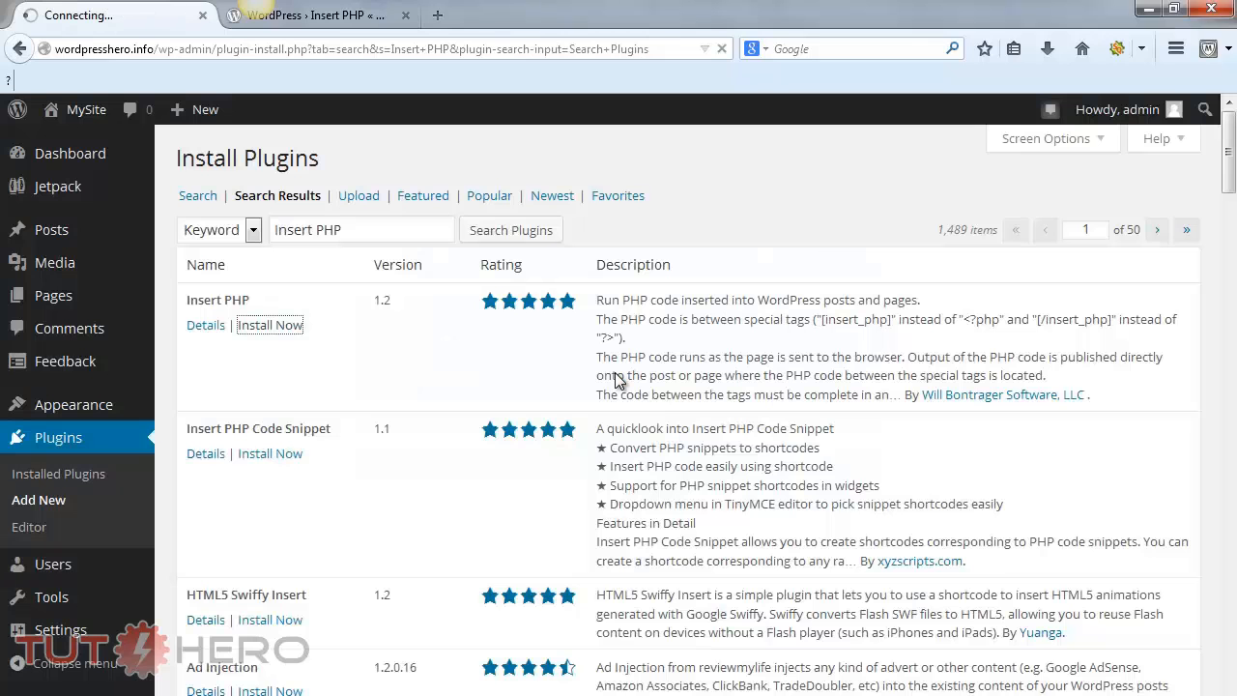
pyautogui.click(270, 324)
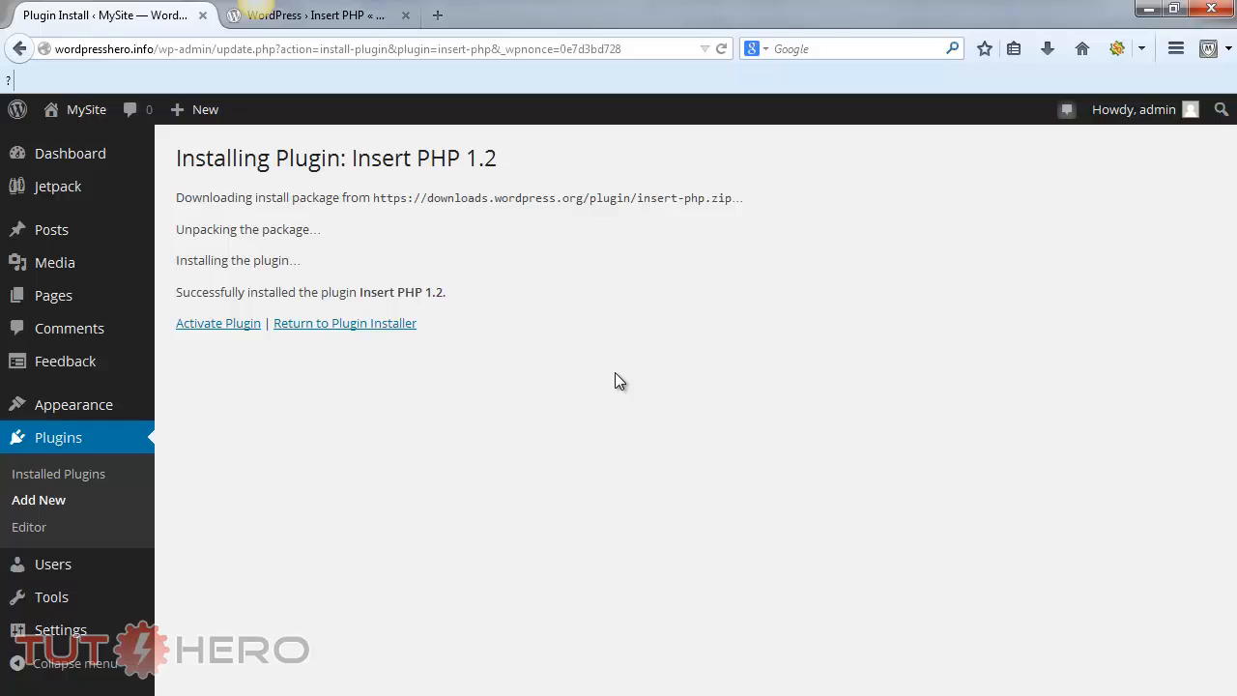
pyautogui.moveTo(217, 323)
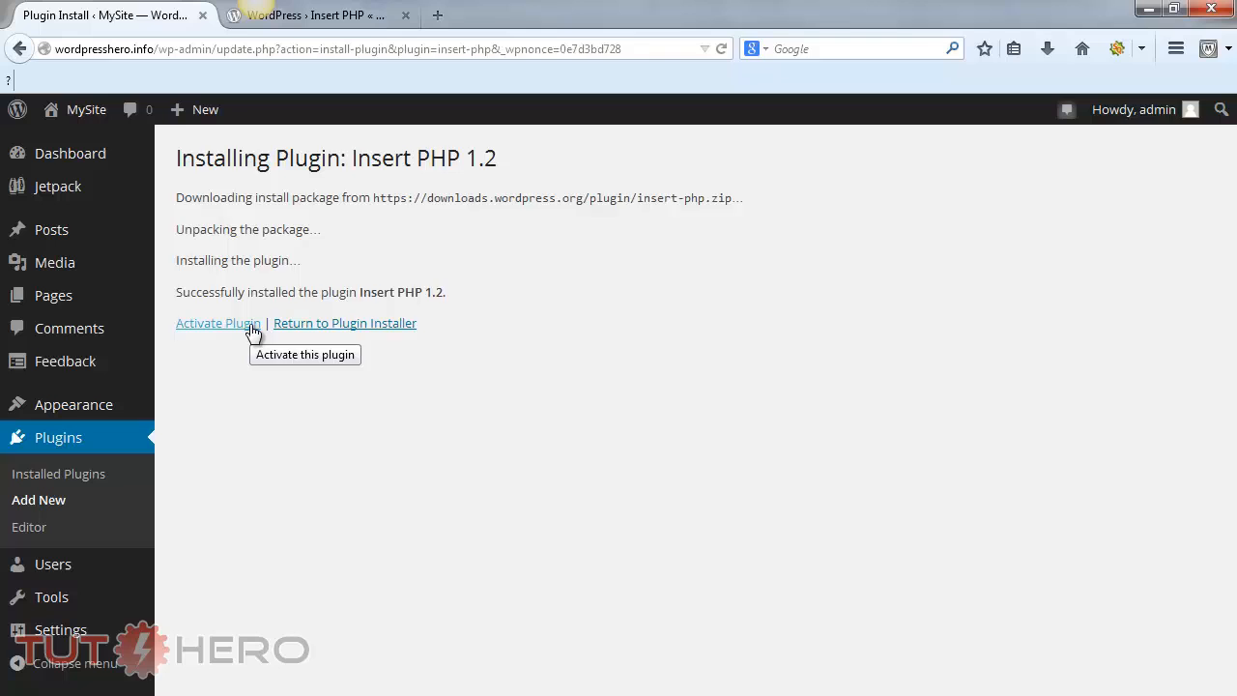
# - Activate Insert PHP and start a new post titled 'PHP in a Post'
pyautogui.click(217, 323)
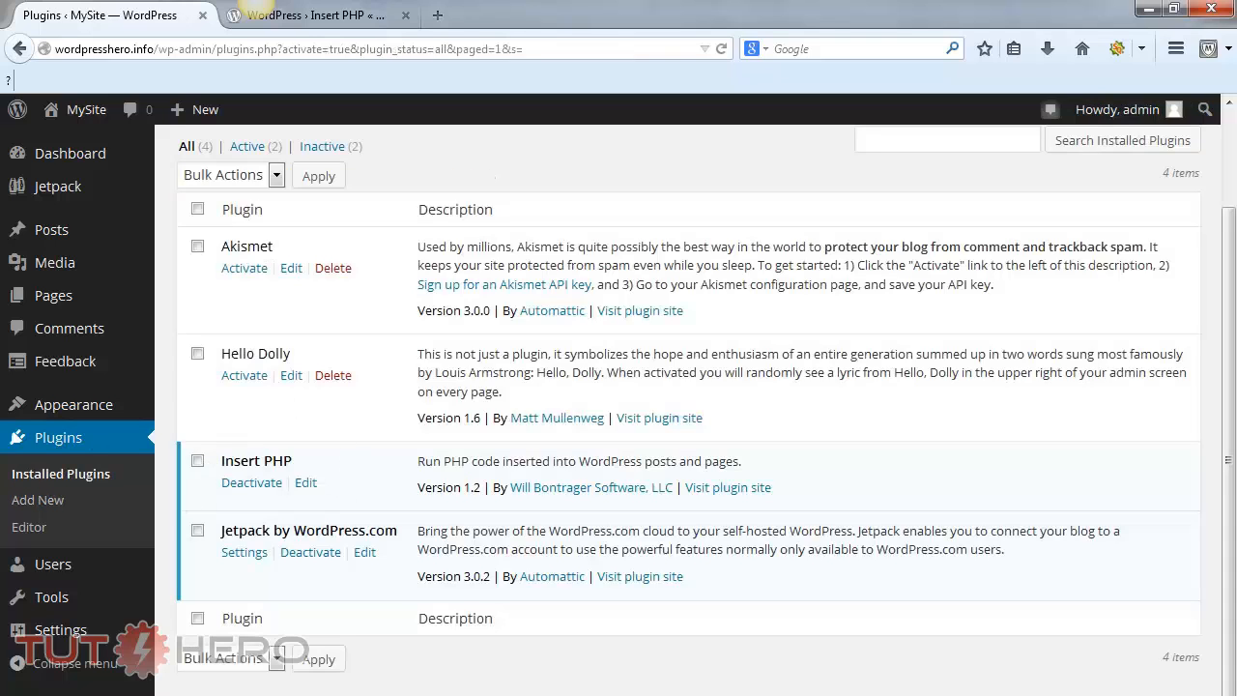
pyautogui.moveTo(51, 229)
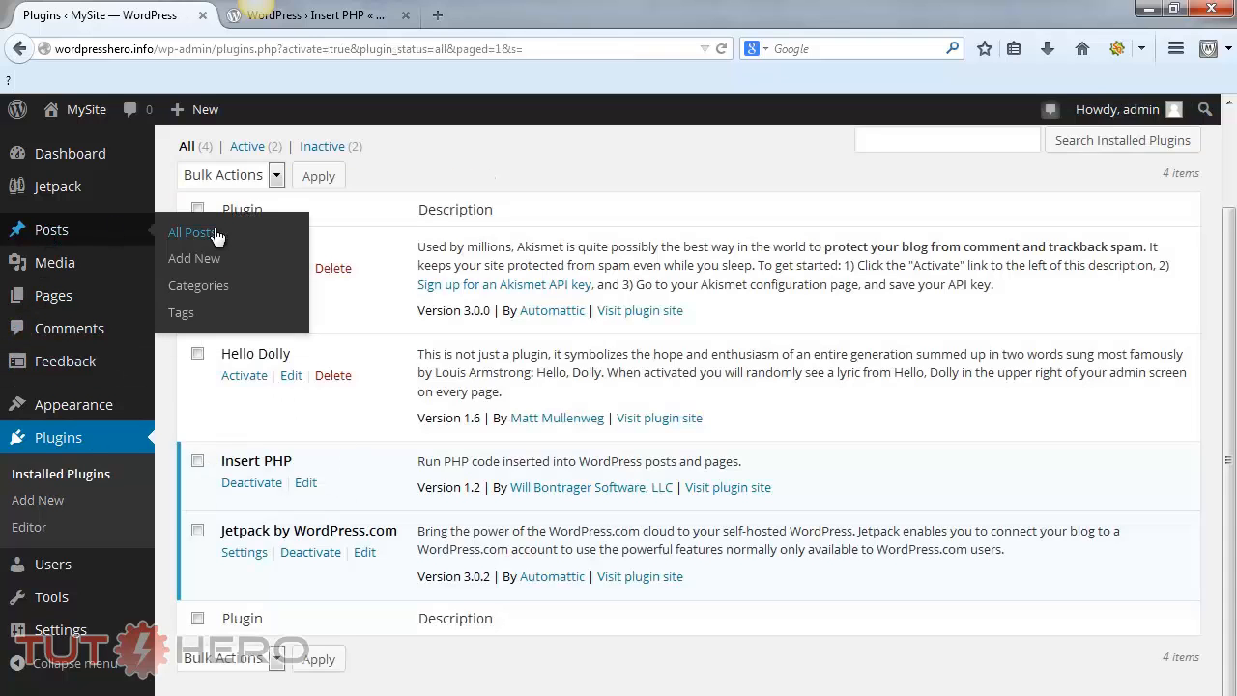
pyautogui.click(195, 258)
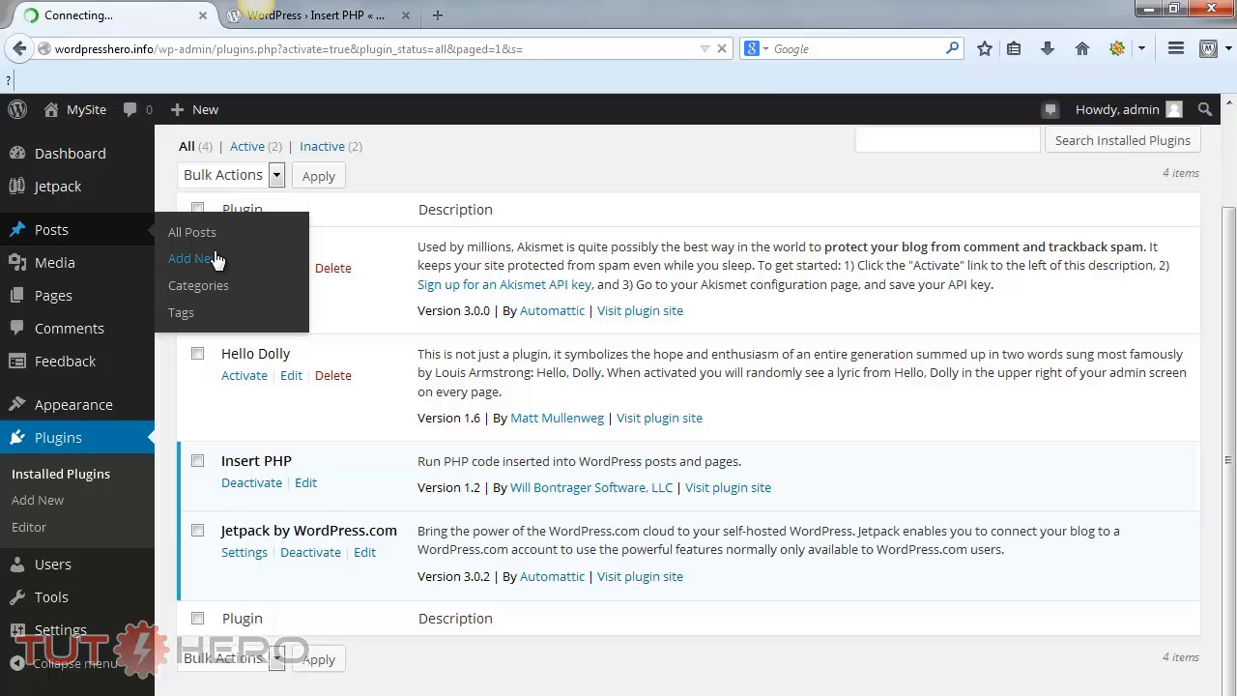
pyautogui.click(194, 258)
pyautogui.write('PHP in a Post')
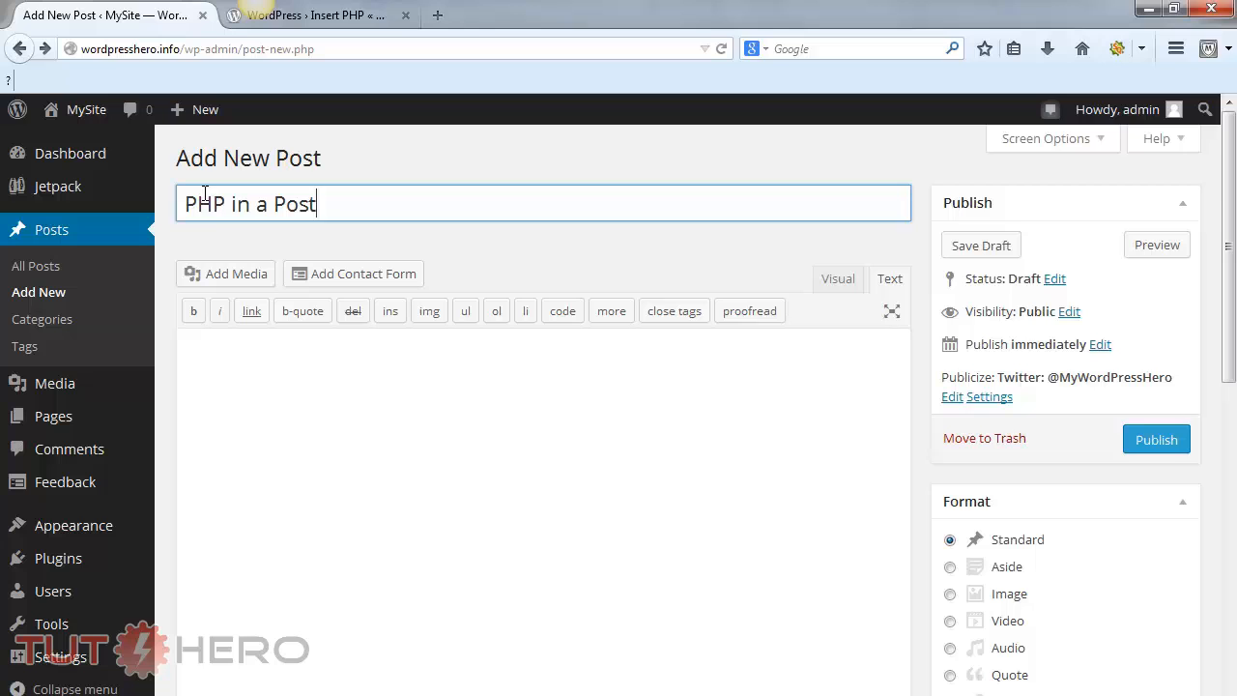
# - Return to the Insert PHP plugin page and copy the date-and-time PHP snippet from Notepad
pyautogui.click(310, 15)
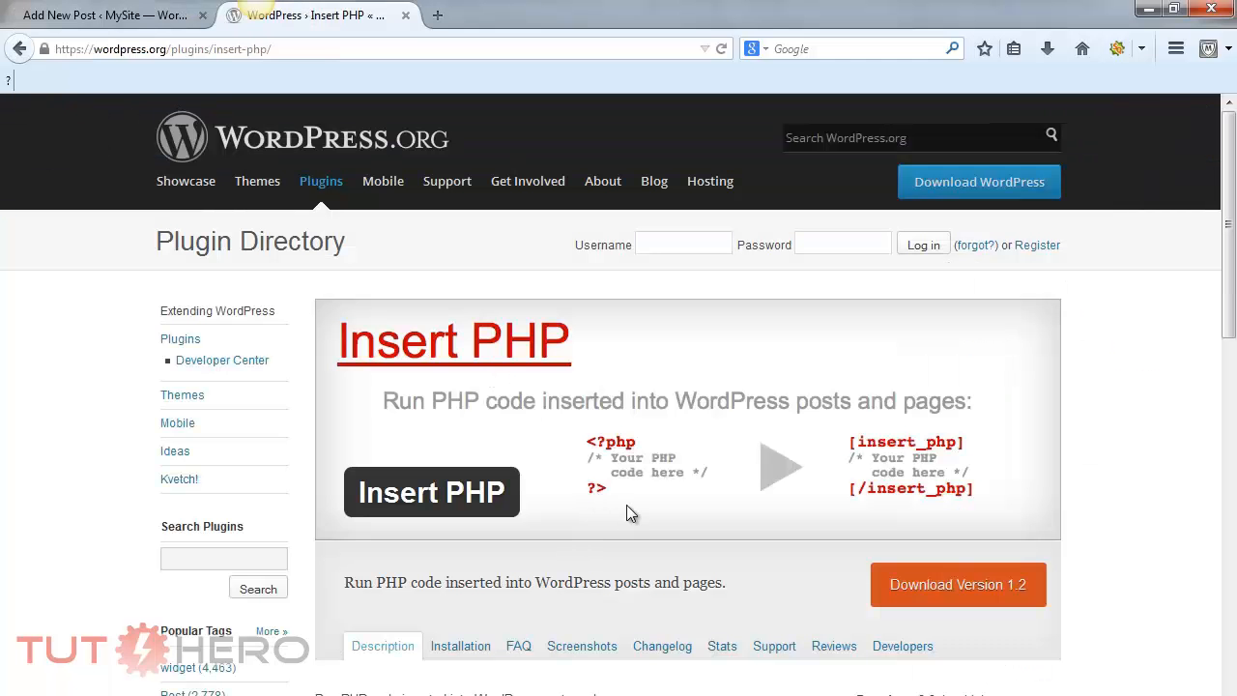
pyautogui.moveTo(602, 426)
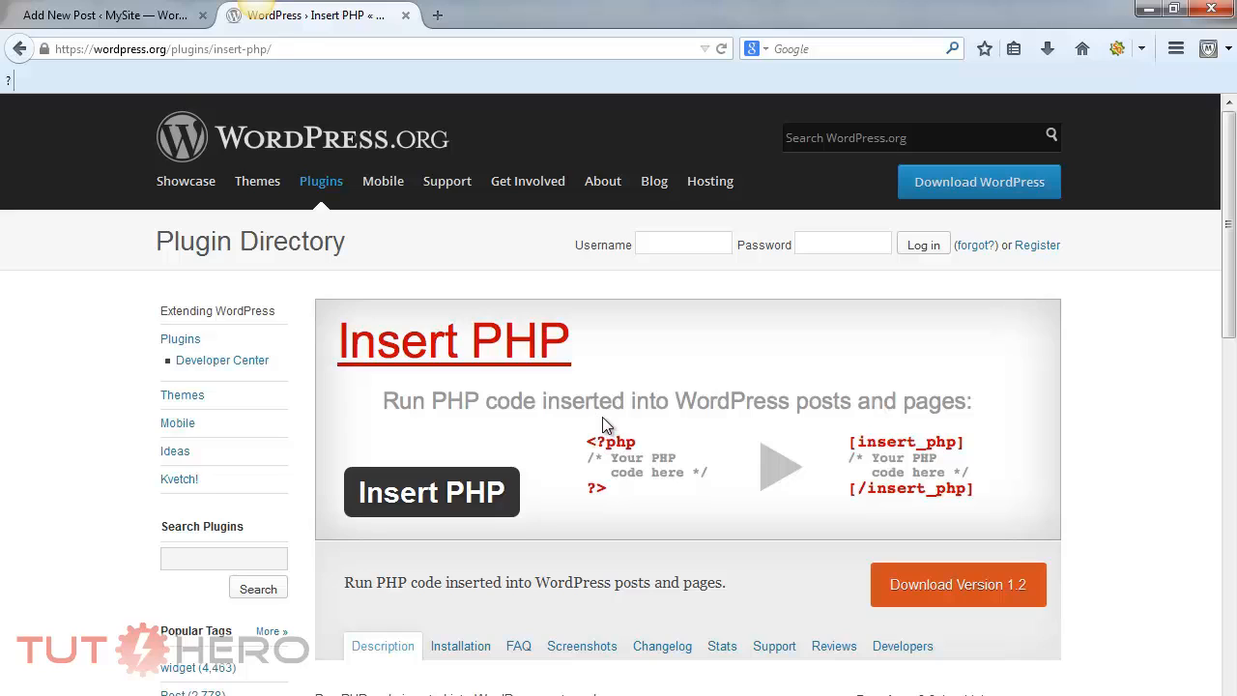
pyautogui.moveTo(569, 546)
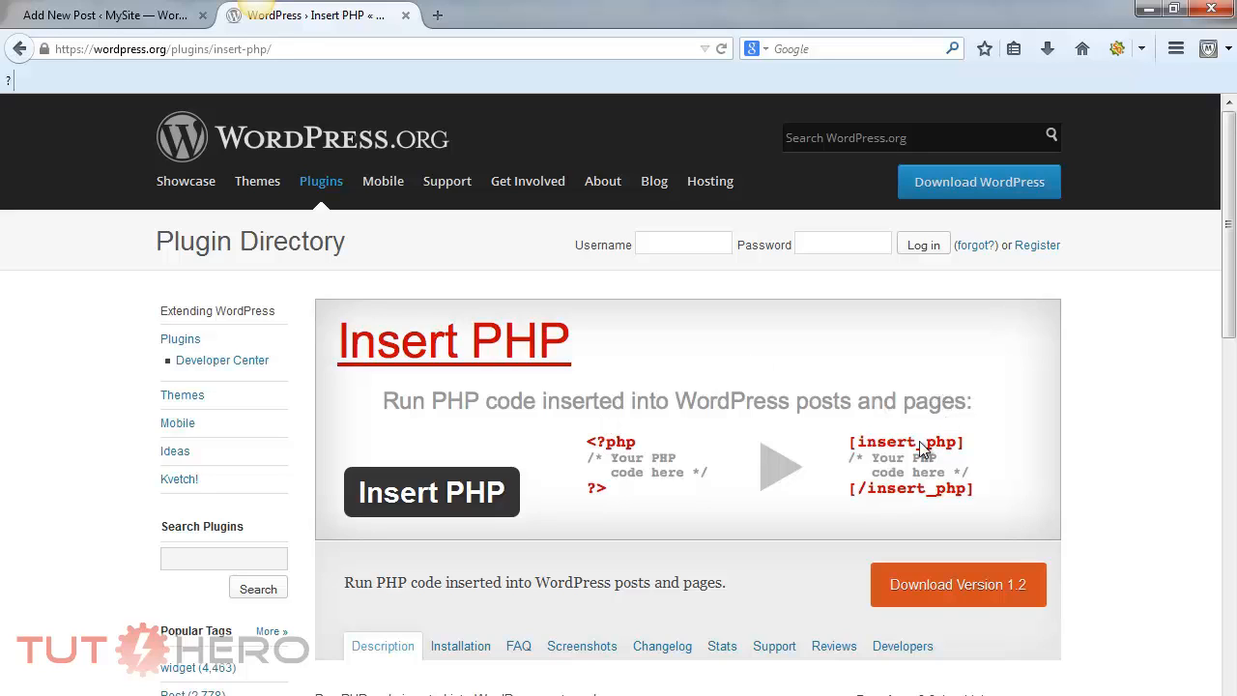
pyautogui.moveTo(581, 496)
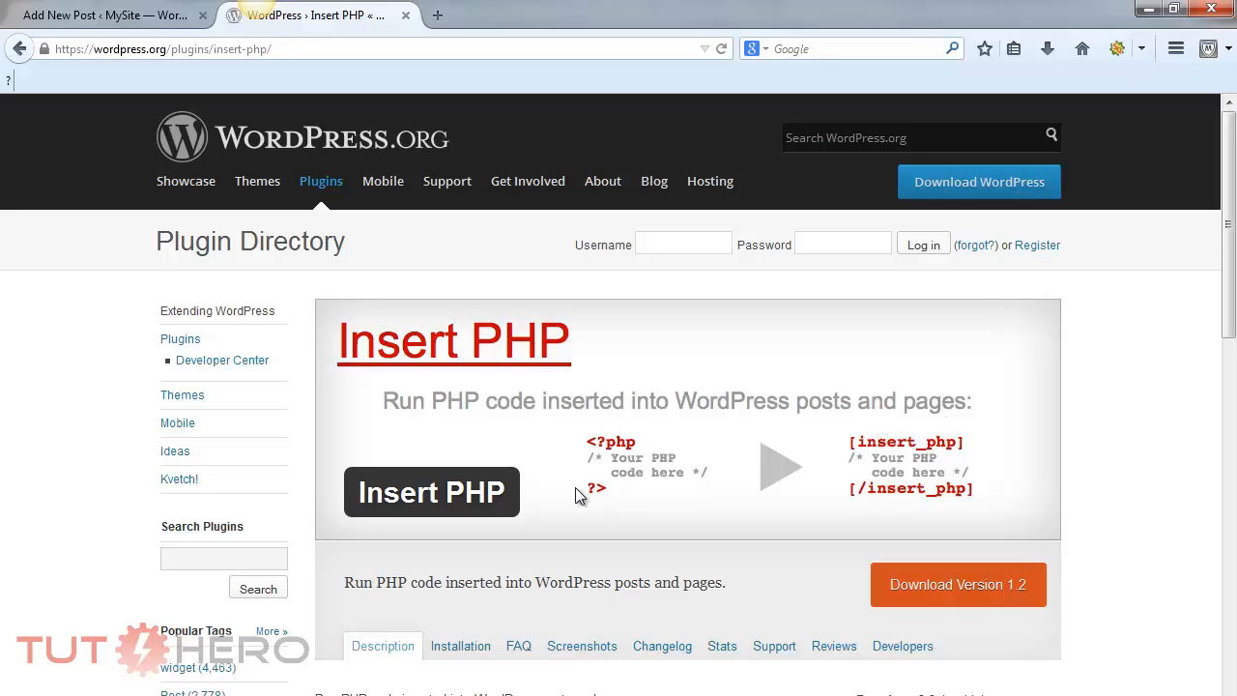
pyautogui.moveTo(933, 495)
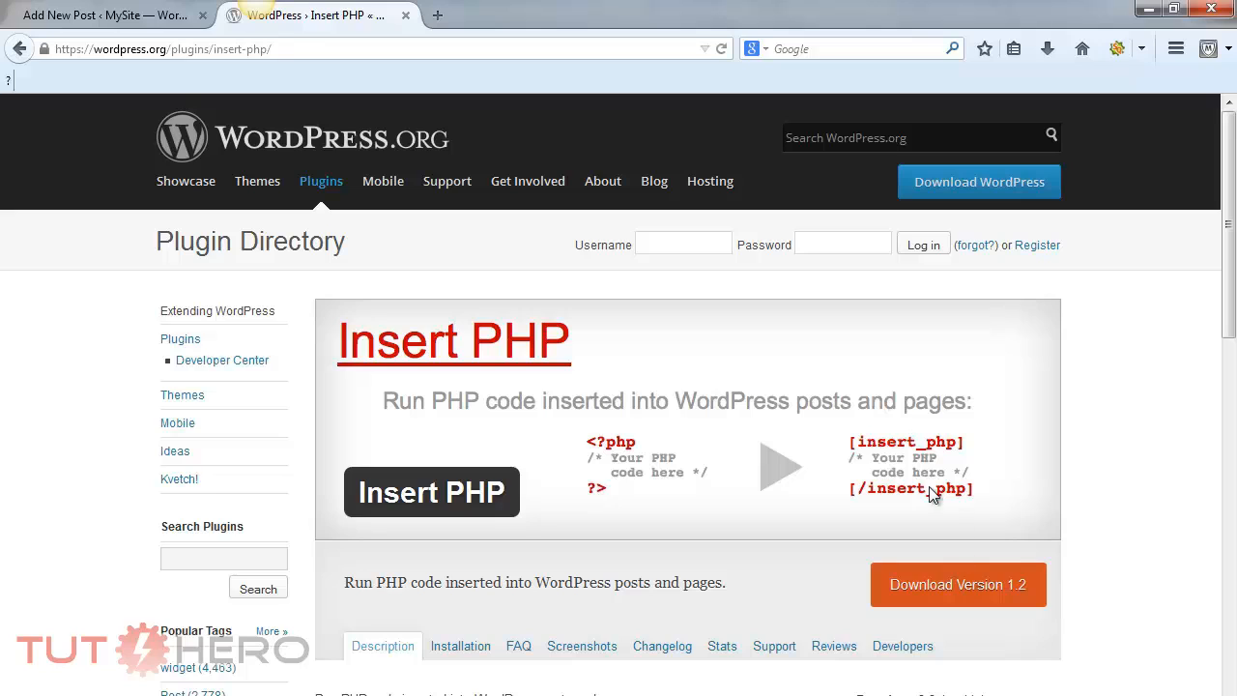
pyautogui.moveTo(938, 488)
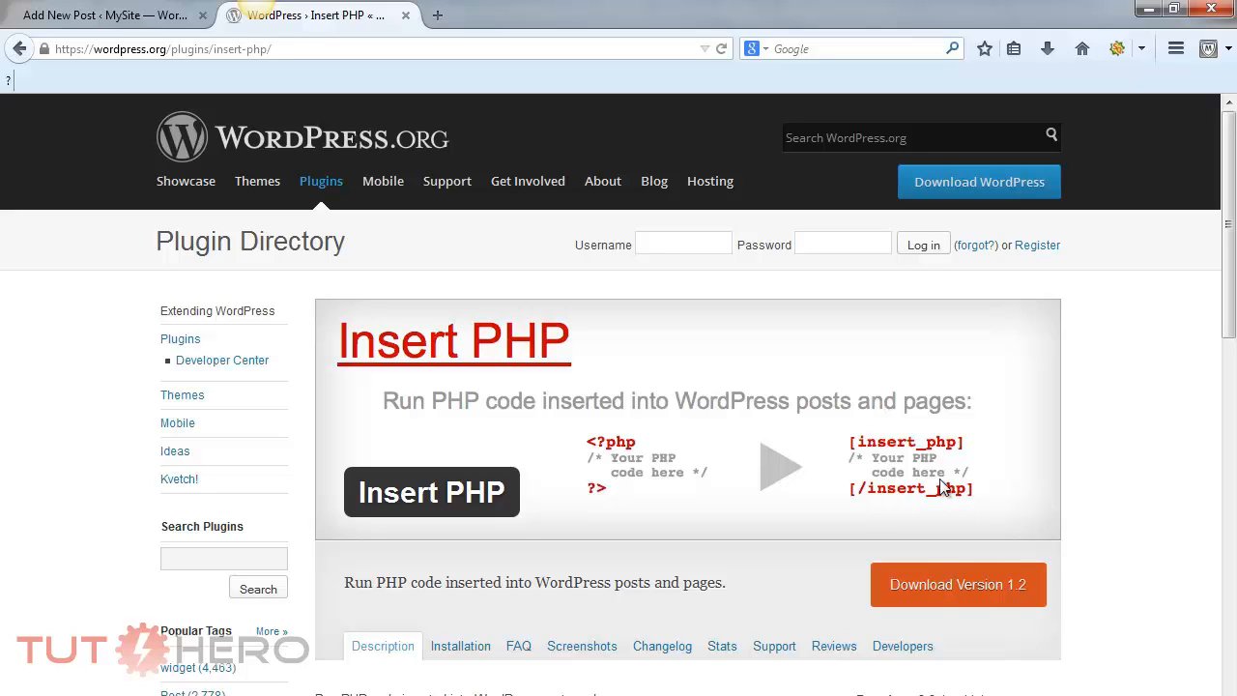
pyautogui.moveTo(863, 505)
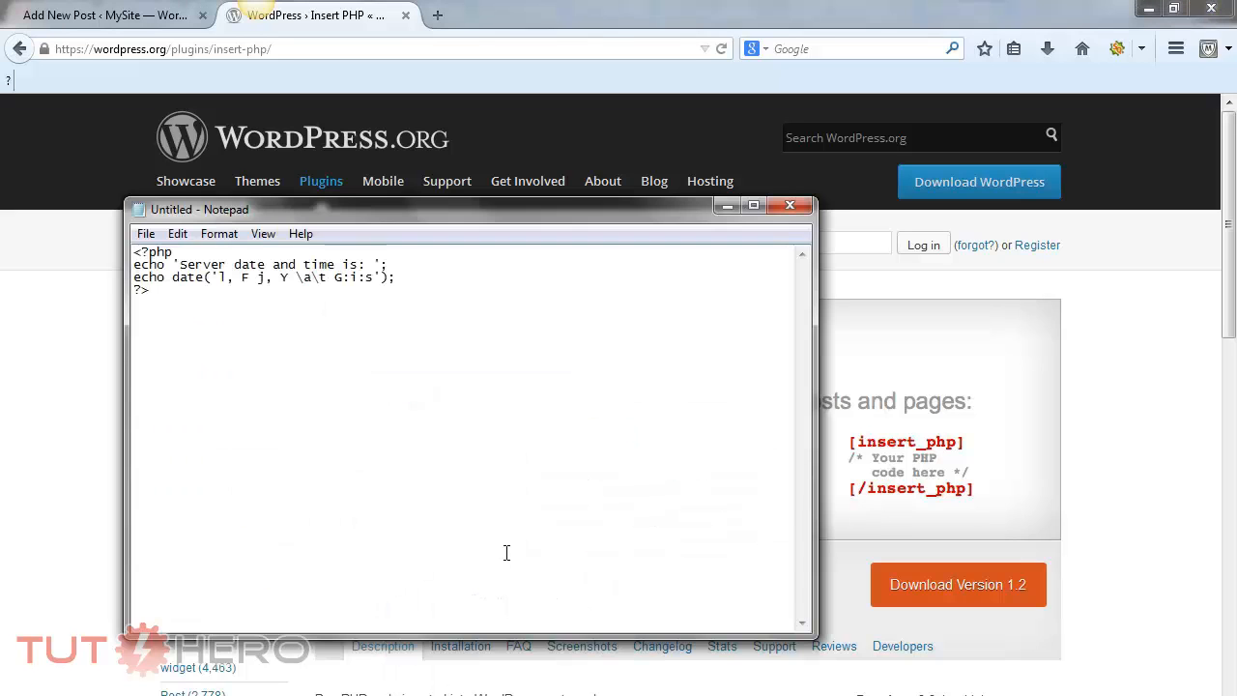
pyautogui.press('ctrl+a')
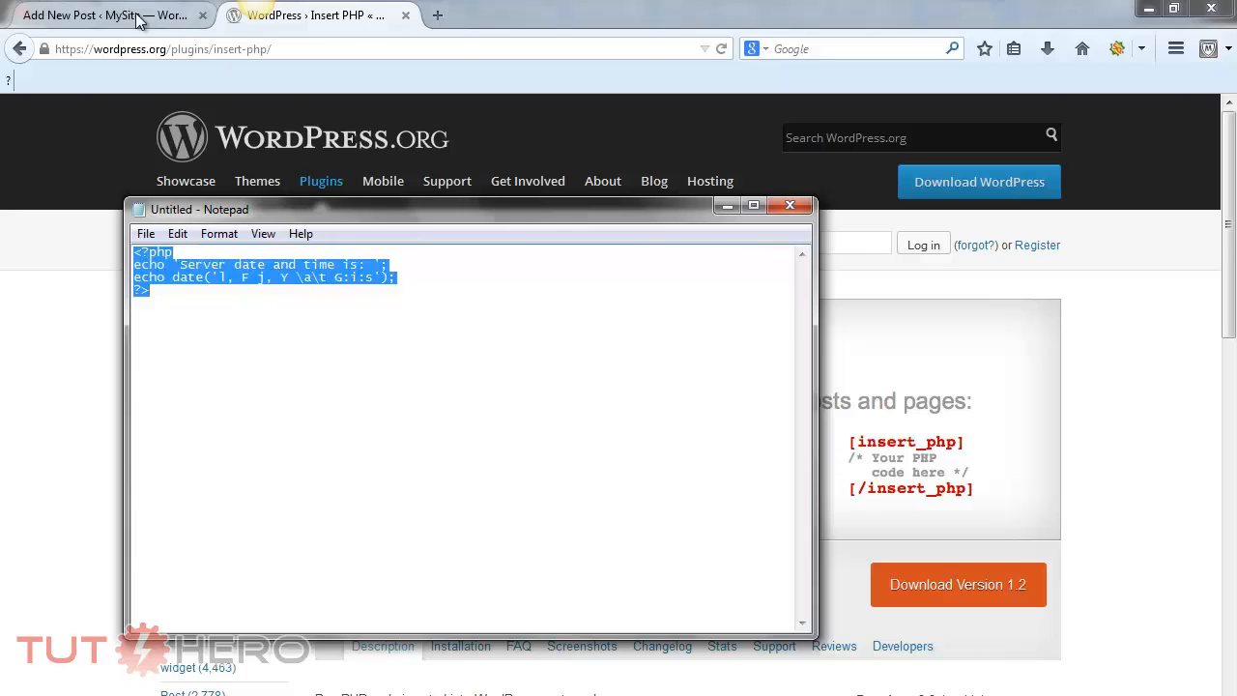
# - Put the PHP code in the post body, replacing <?php and ?> with [insert_php] tags
pyautogui.click(97, 15)
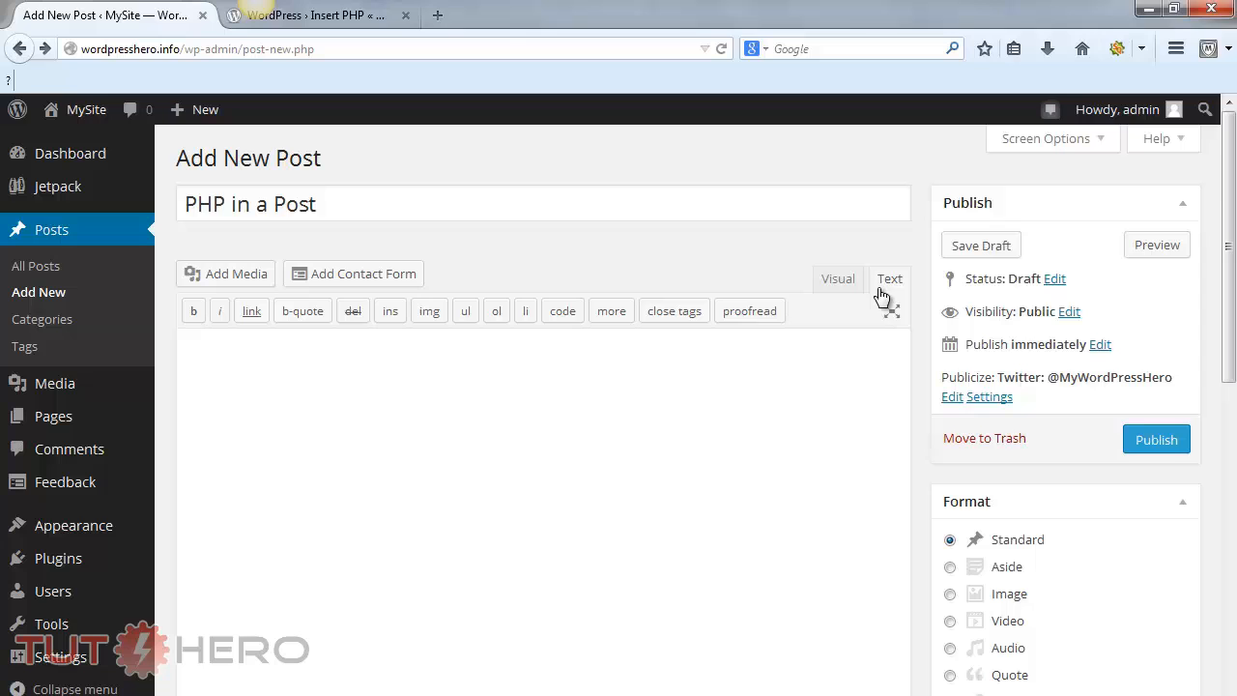
pyautogui.write('<?php')
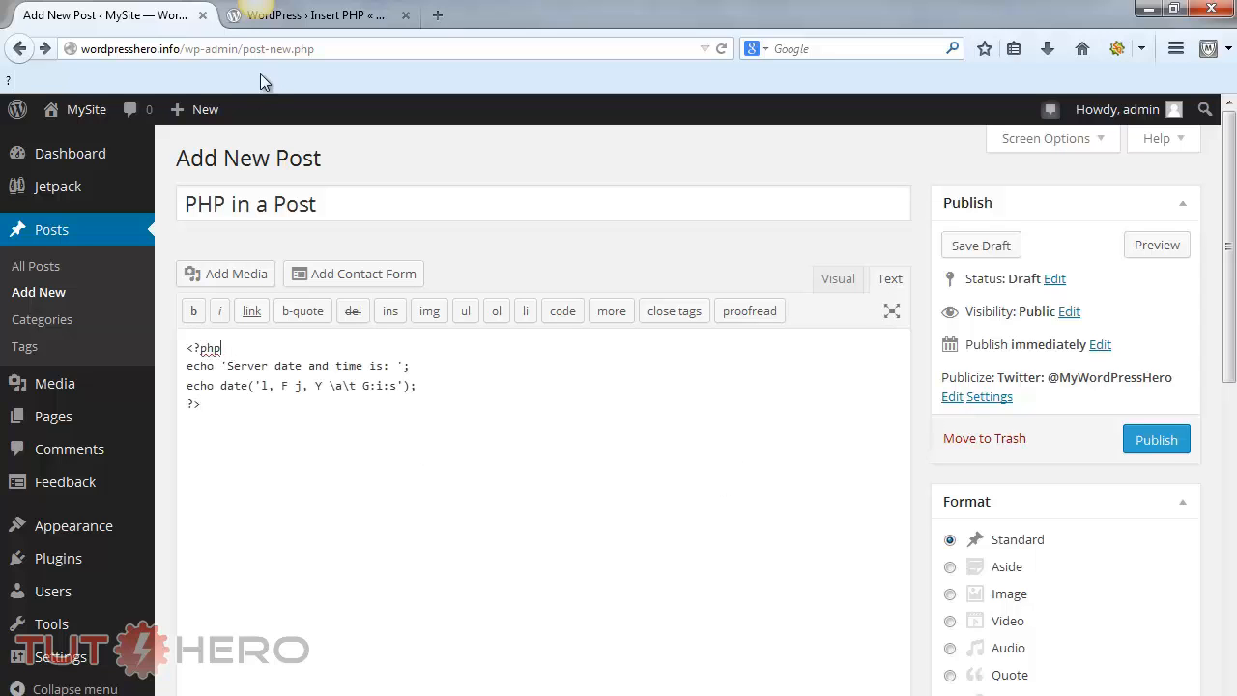
pyautogui.click(310, 14)
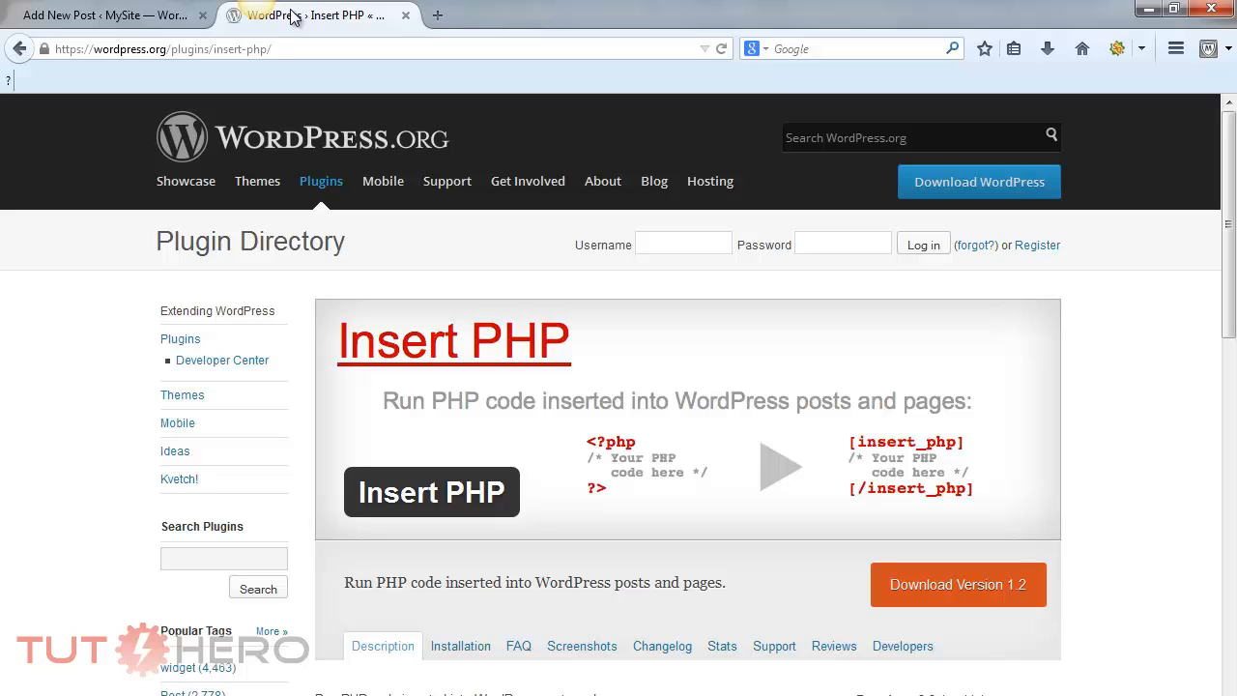
pyautogui.moveTo(602, 477)
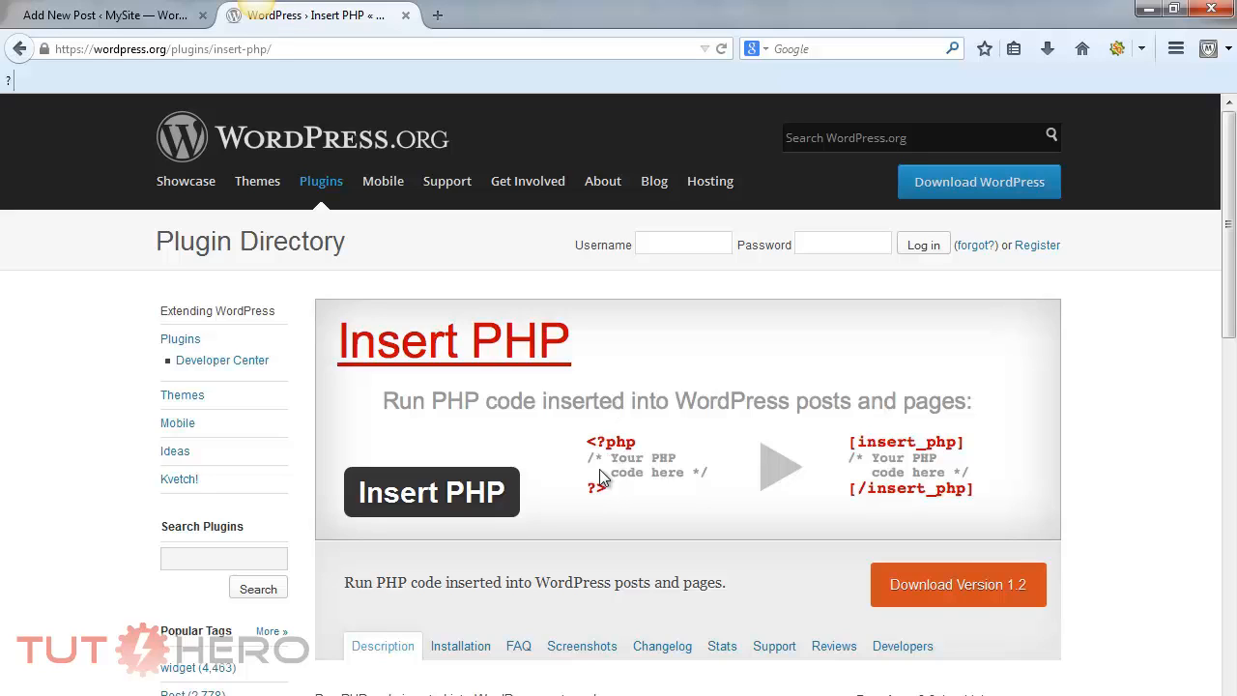
pyautogui.moveTo(273, 92)
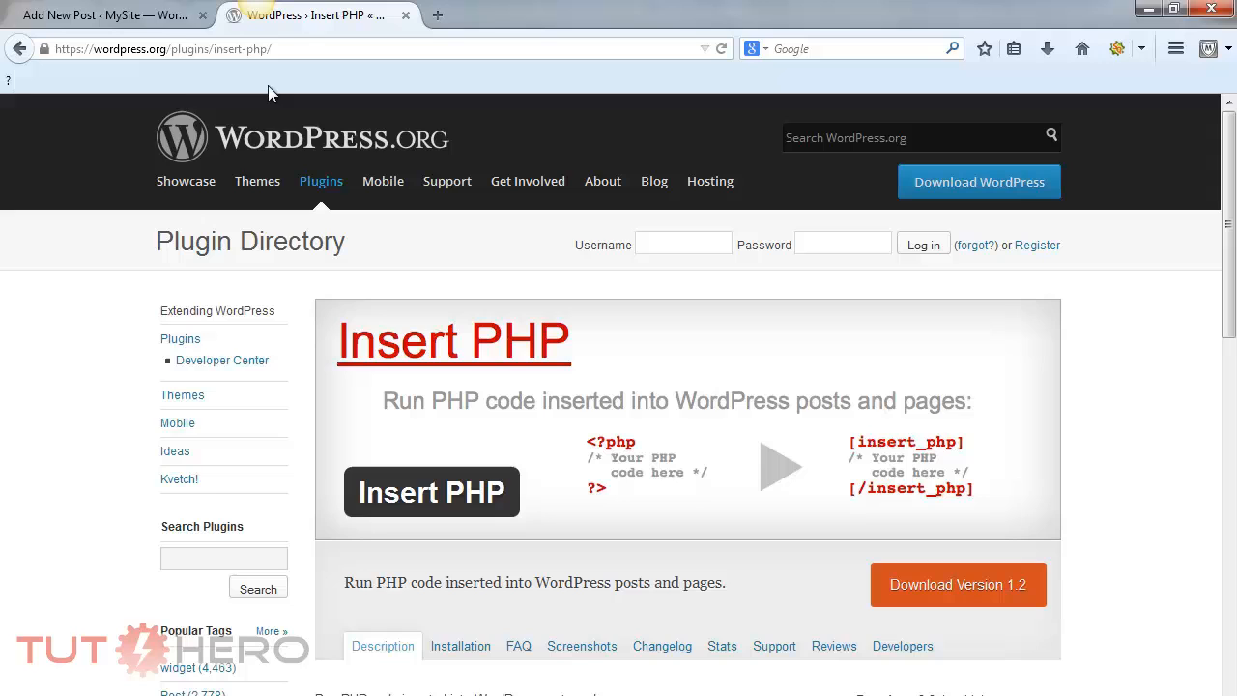
pyautogui.click(106, 15)
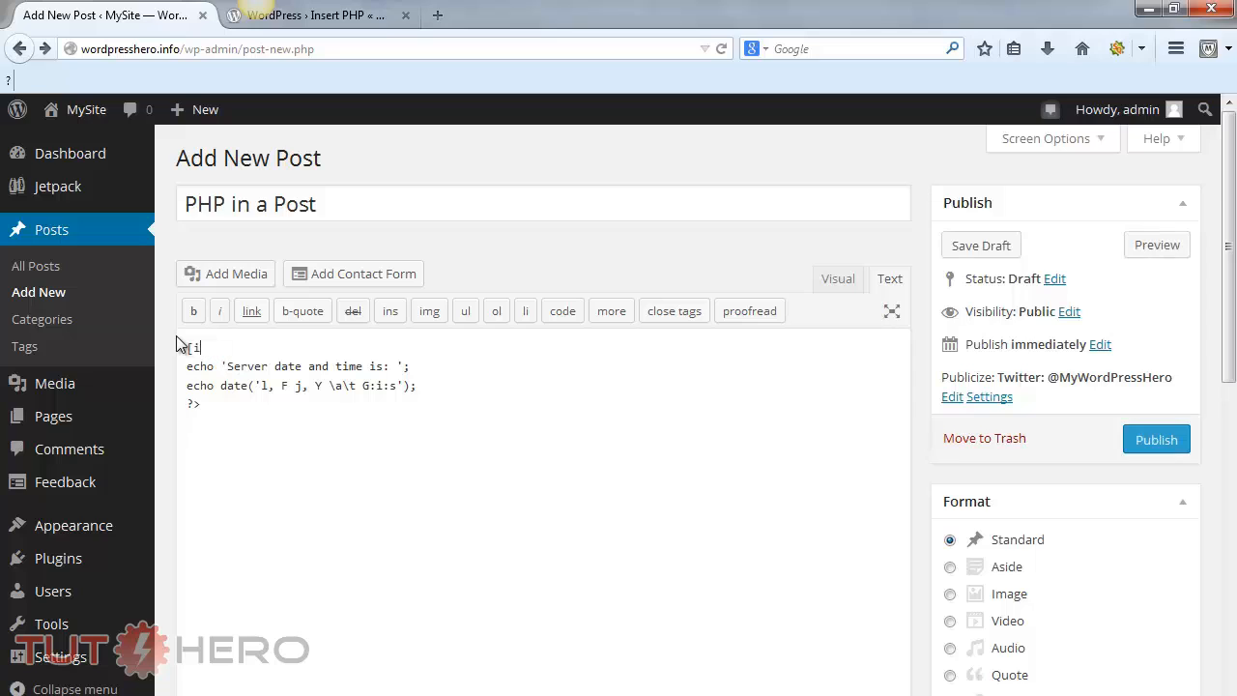
pyautogui.write('nsert_php]')
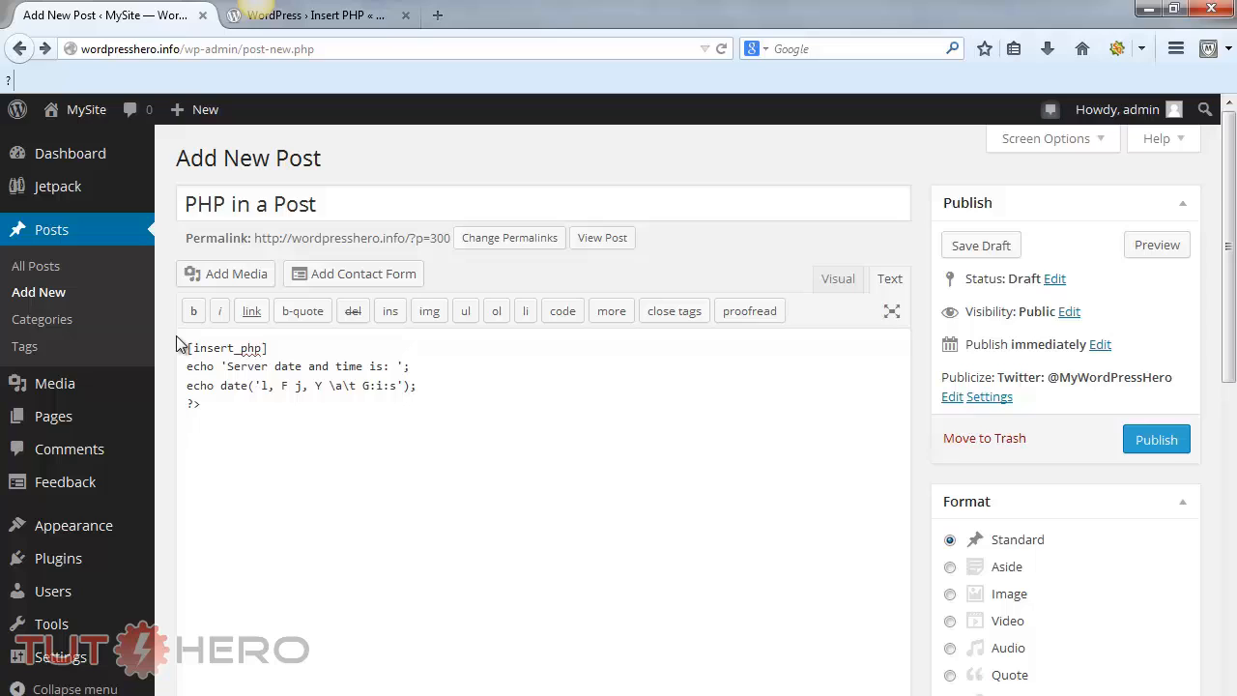
pyautogui.doubleClick(227, 348)
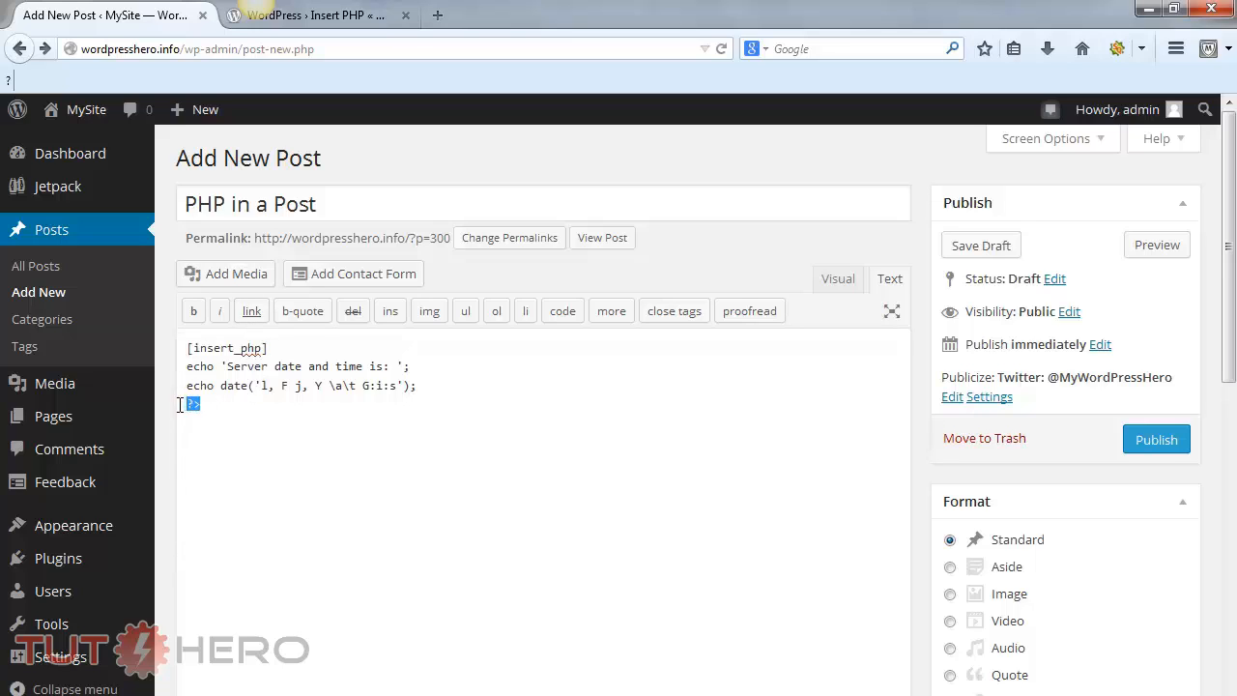
pyautogui.write('[insert_php]')
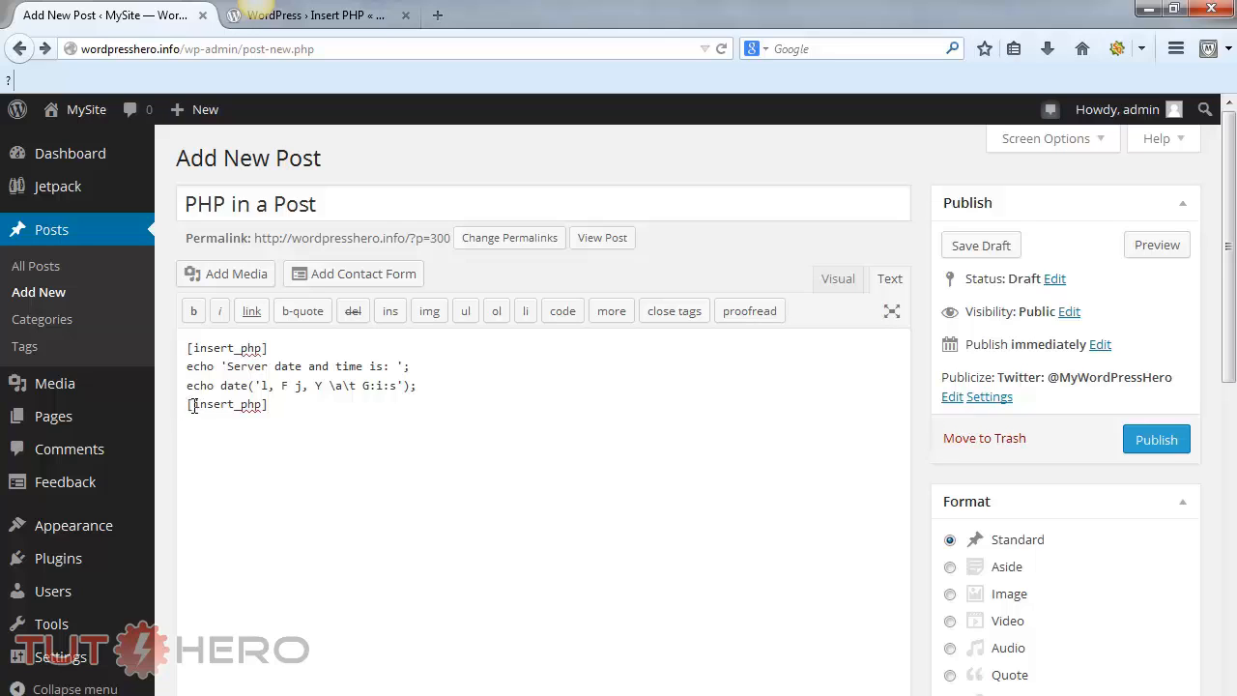
# - Publish 'PHP in a Post' and open the live post in a new tab
pyautogui.click(1156, 439)
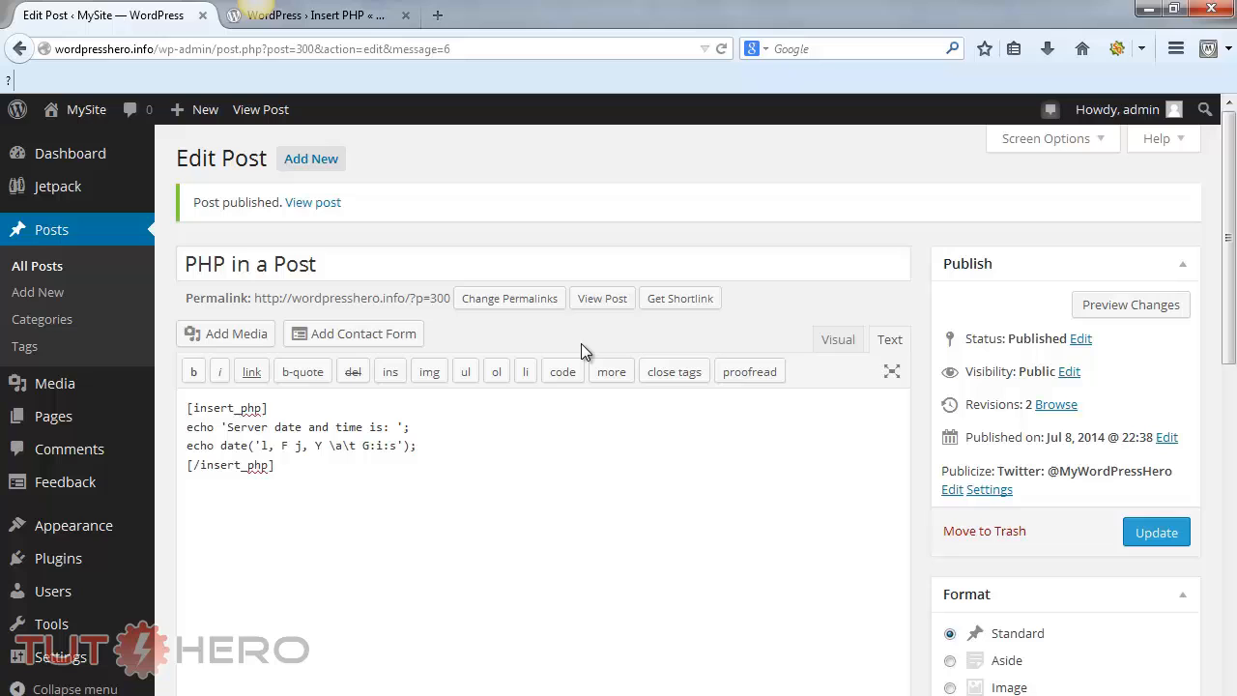
pyautogui.moveTo(601, 297)
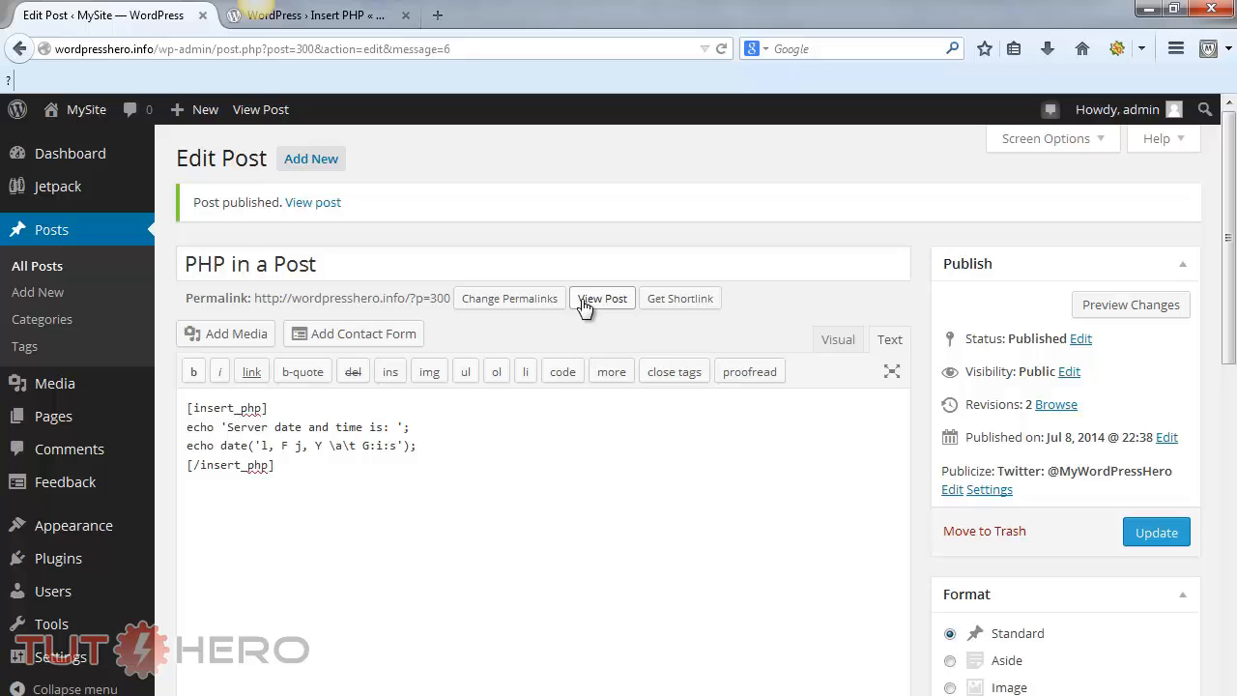
pyautogui.rightClick(602, 298)
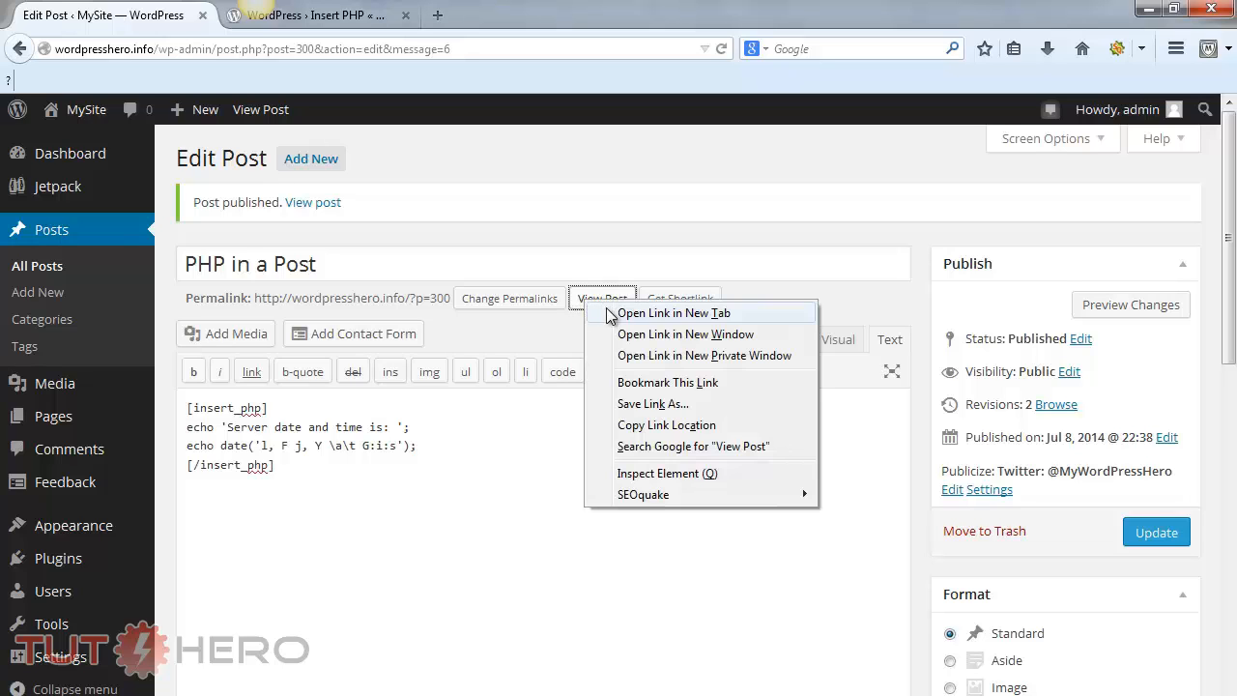
pyautogui.click(673, 313)
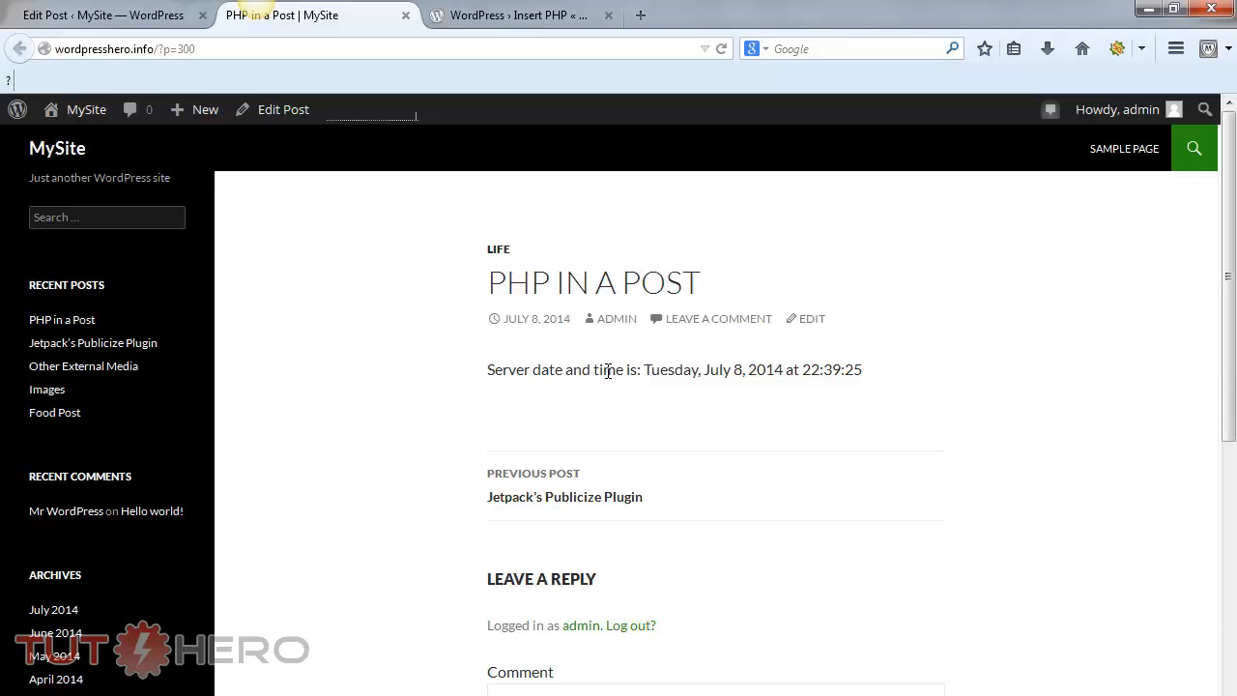
pyautogui.moveTo(738, 392)
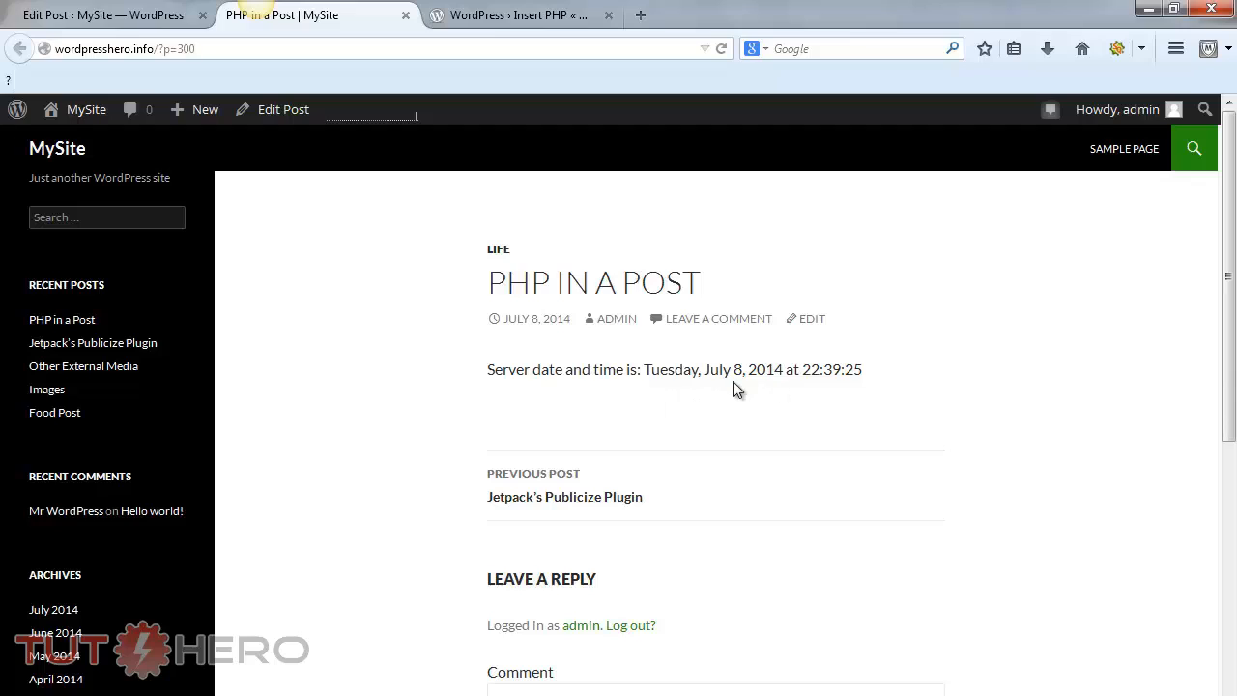
pyautogui.moveTo(753, 400)
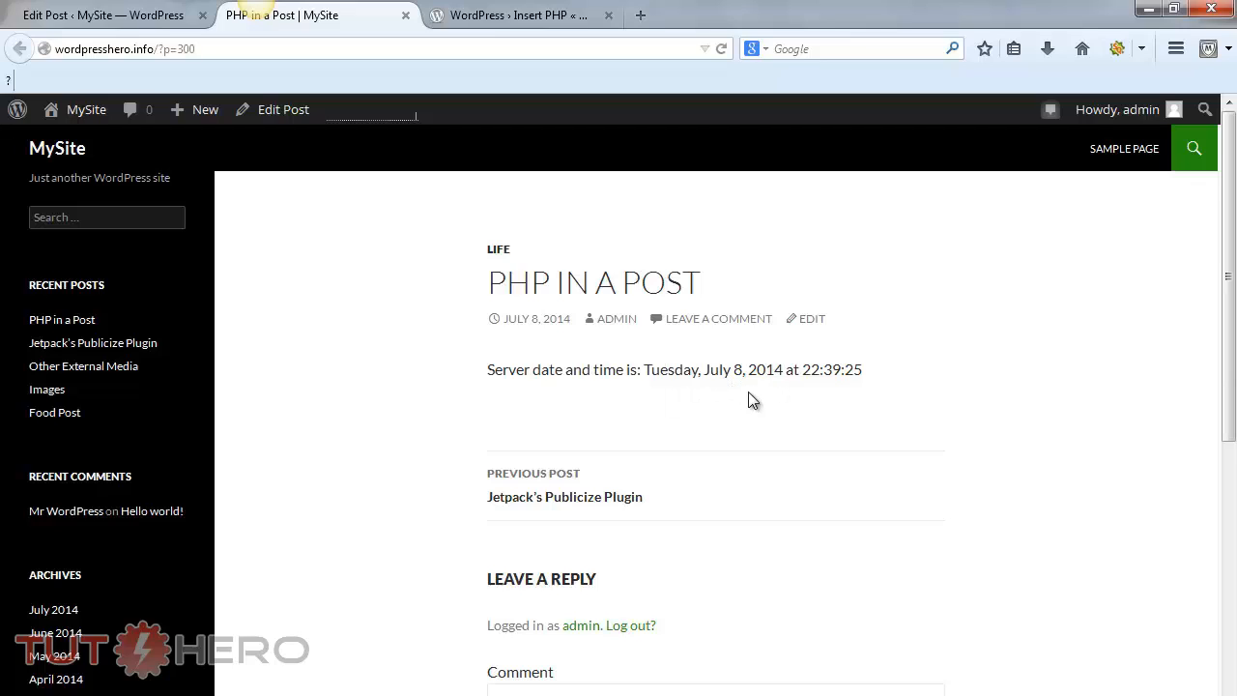